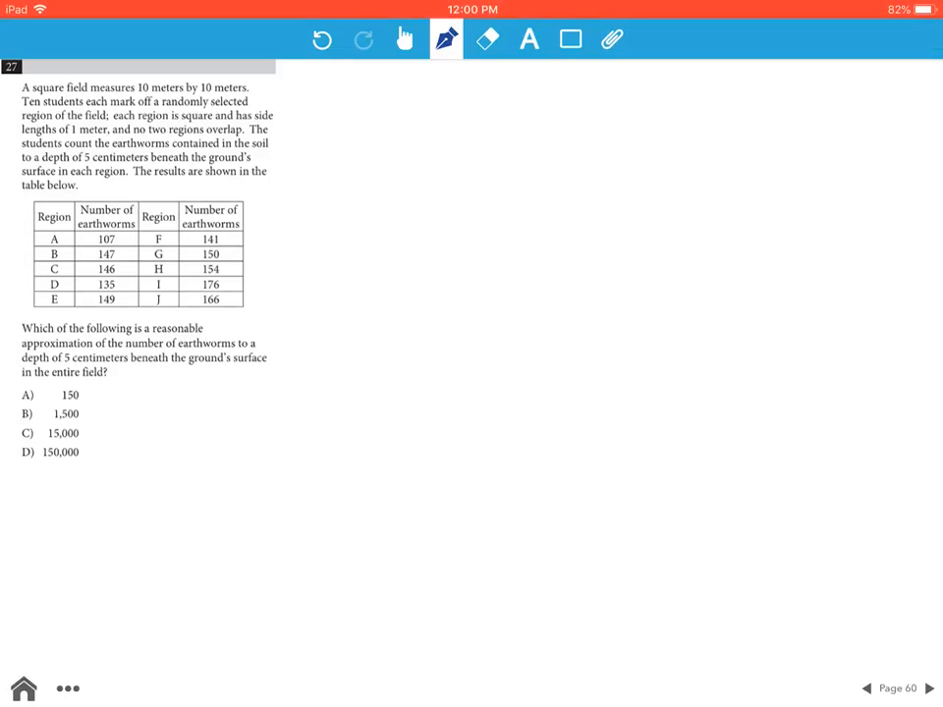
Underline the field dimensions "10 meters by 10 meters" in question 27 in blue ink.
left_click_drag(137, 93, 239, 93)
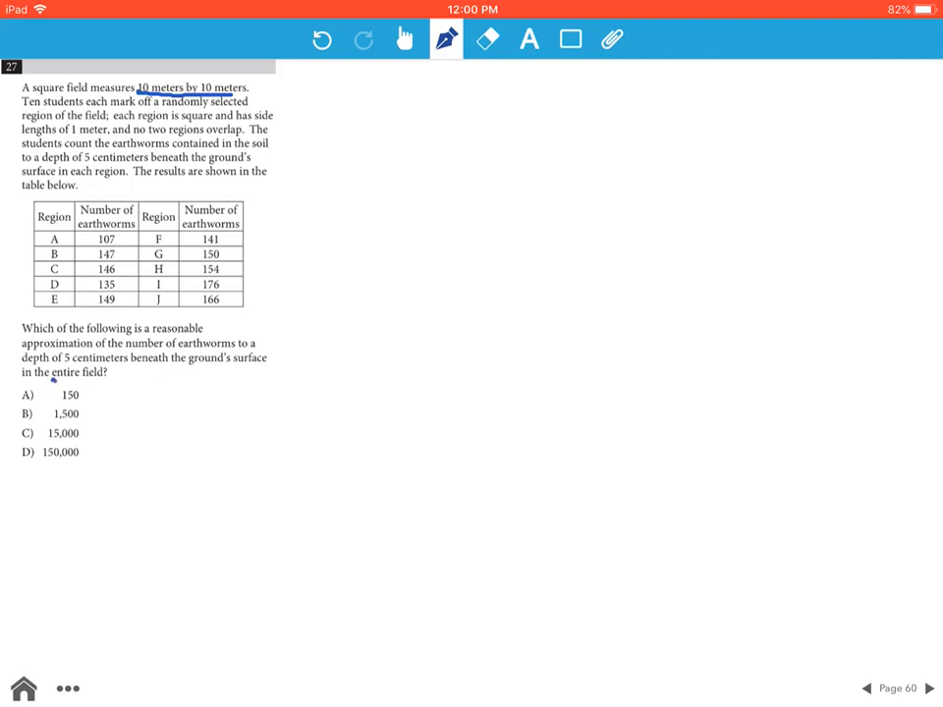
Underline "entire field?" and handwrite Area = (side)² = 10×10 = 100 m² beside the question.
left_click_drag(18, 383, 115, 383)
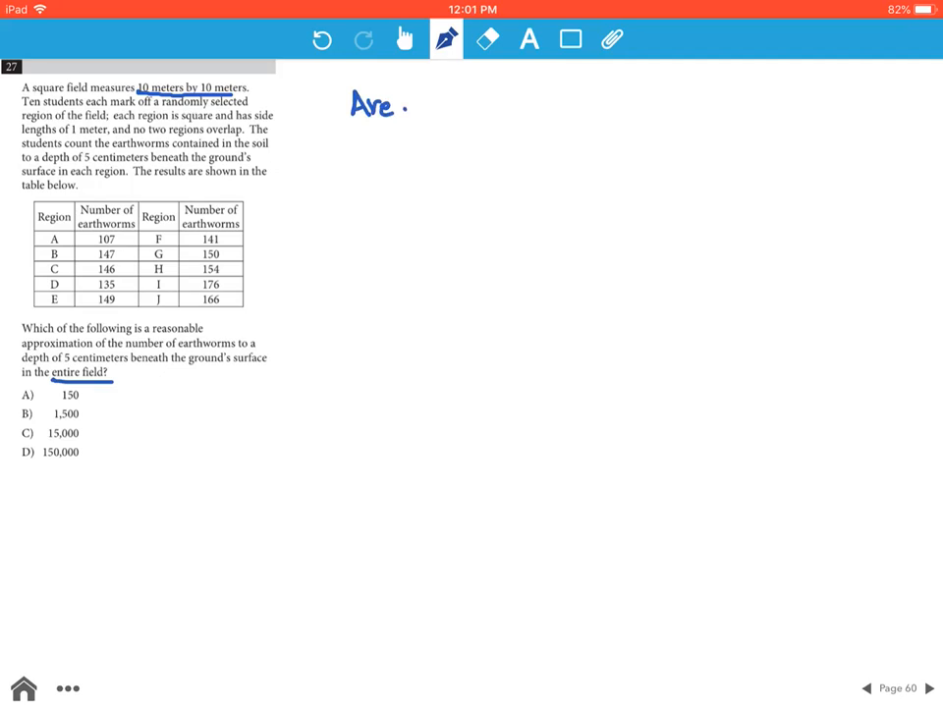
left_click_drag(393, 103, 428, 103)
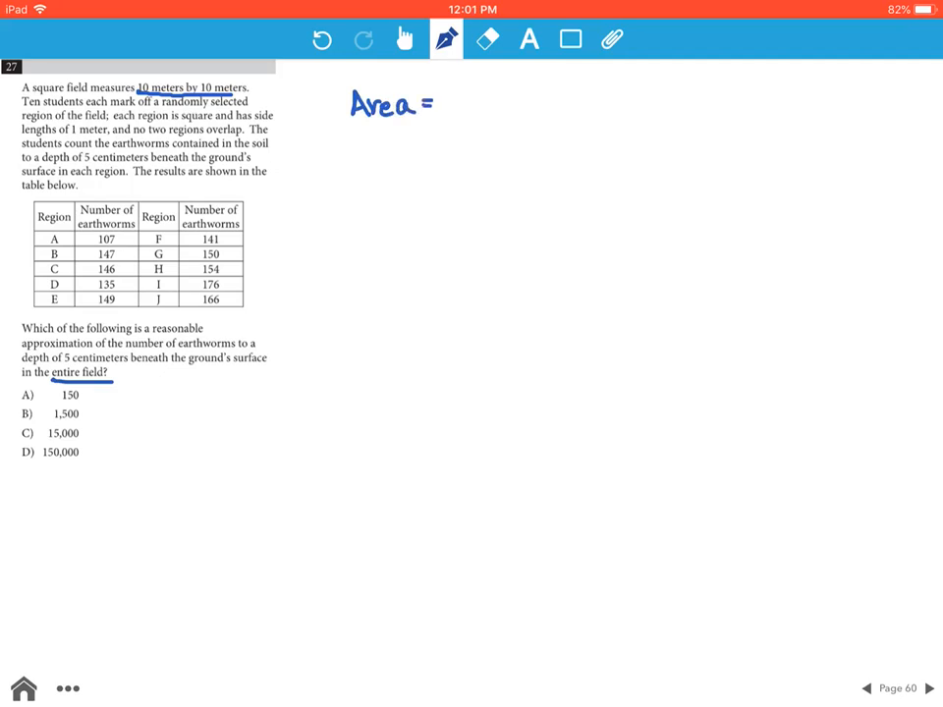
left_click_drag(456, 93, 525, 108)
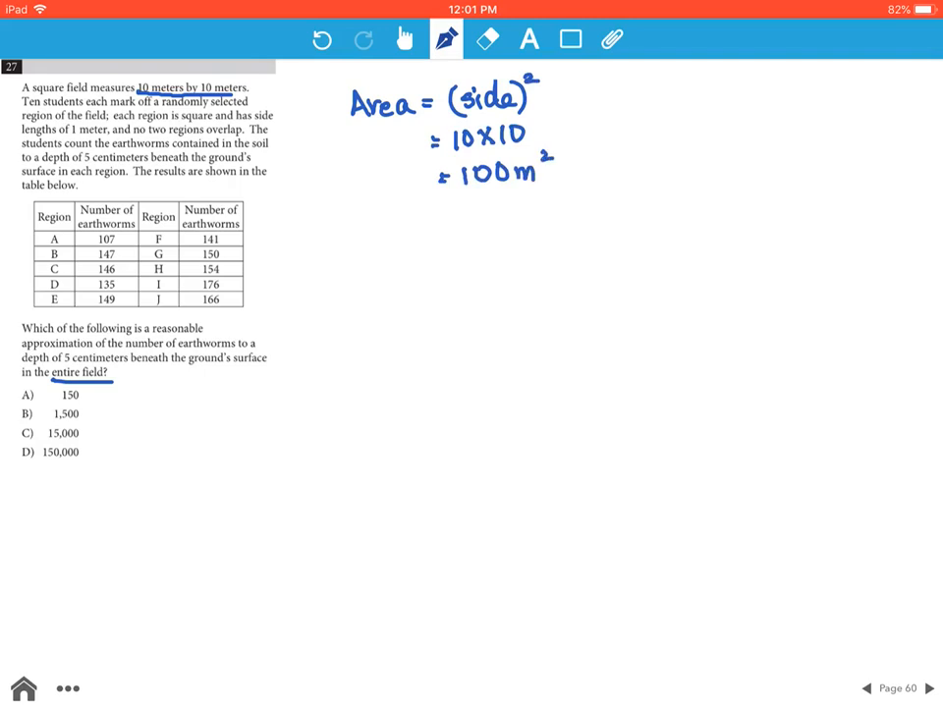
Bracket the table with Average = 150, underline the 5 cm phrase, circle "entire field?", begin 150 ×.
left_click_drag(254, 235, 253, 304)
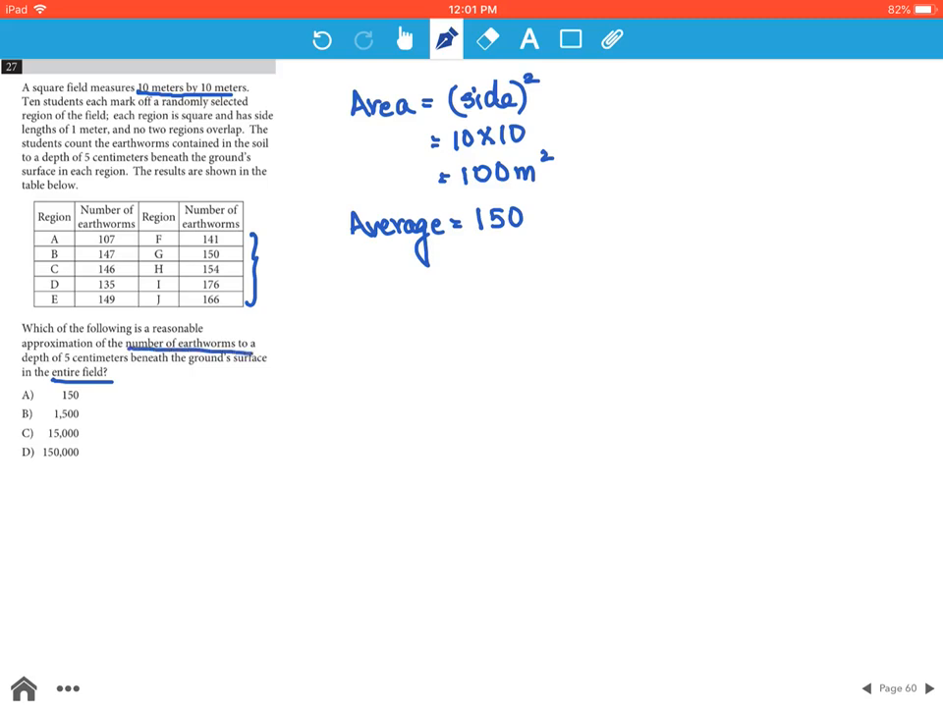
left_click_drag(14, 364, 280, 374)
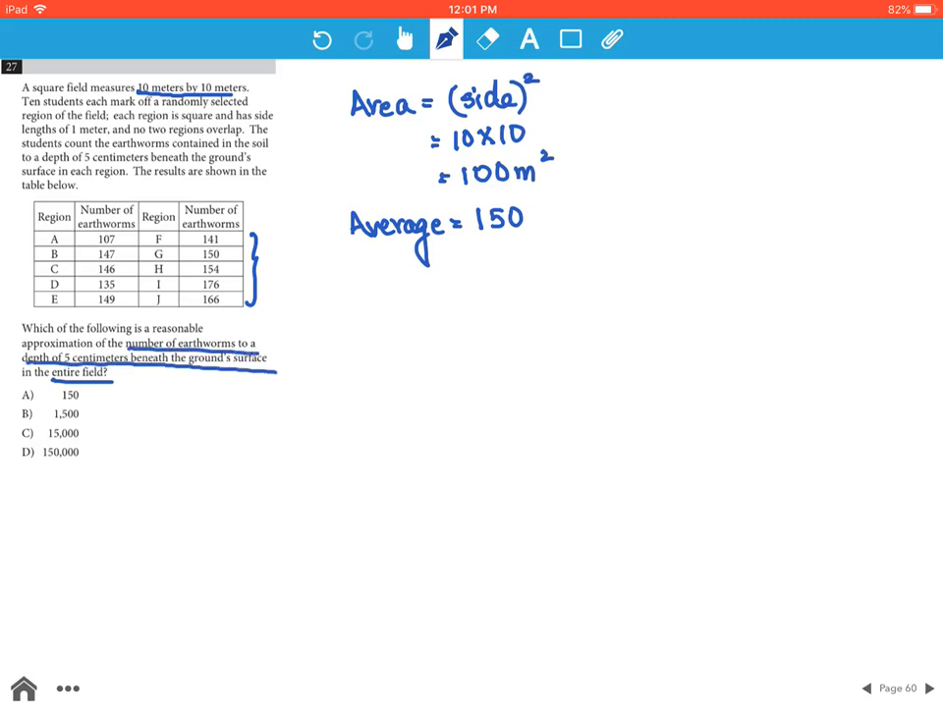
left_click_drag(44, 387, 112, 388)
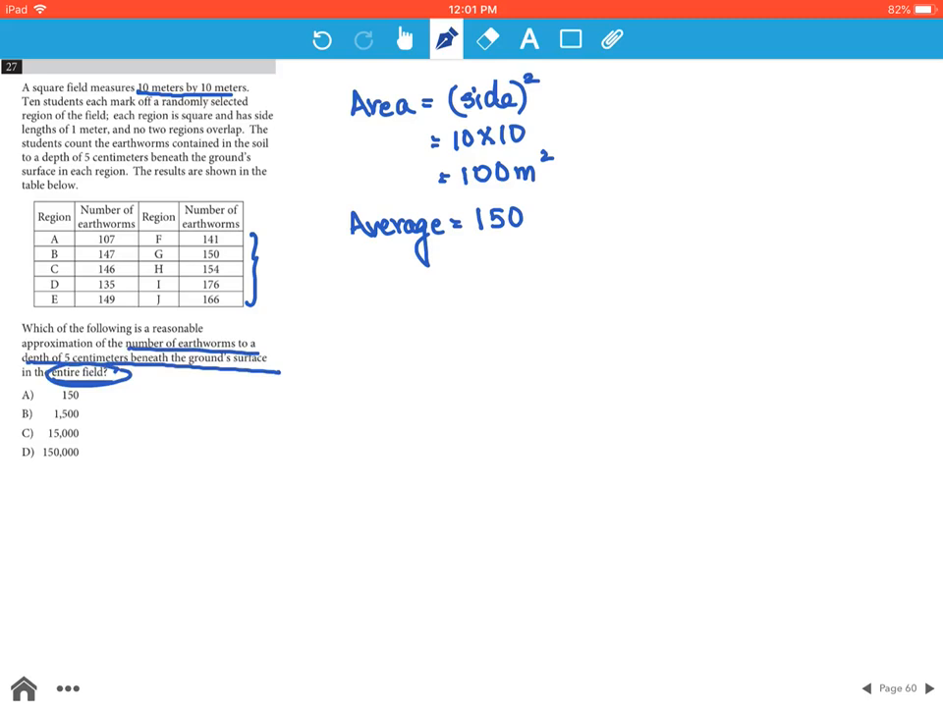
left_click_drag(359, 305, 422, 304)
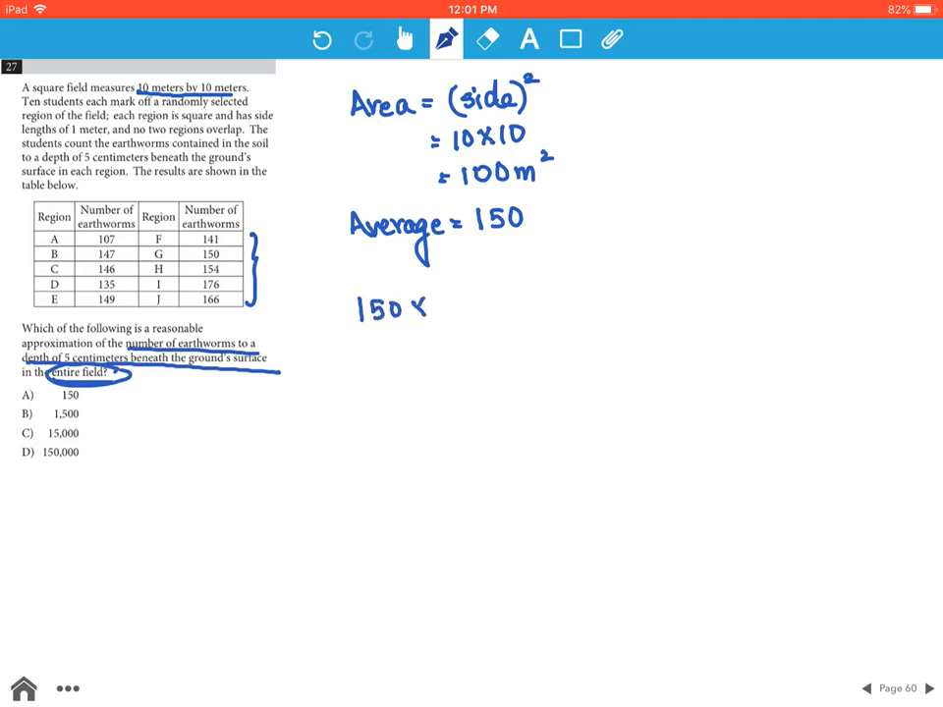